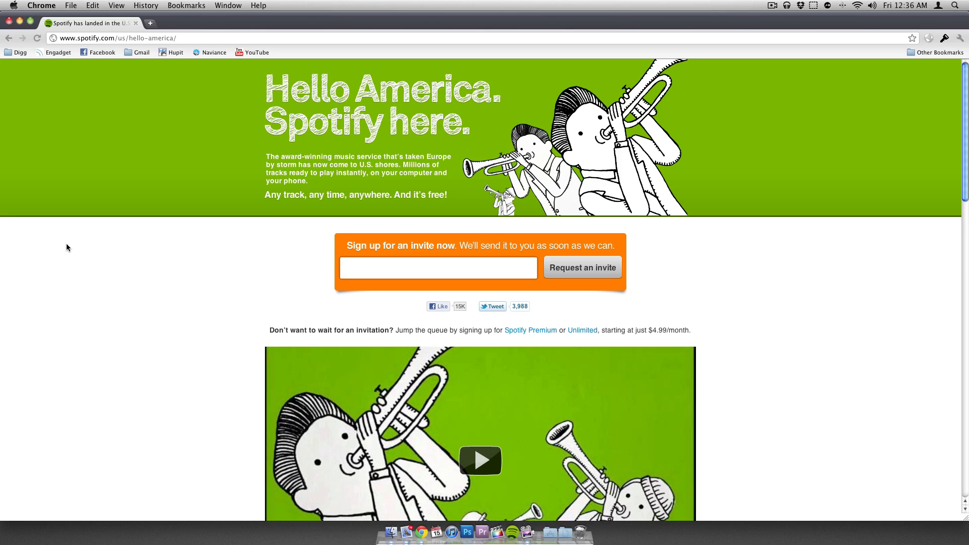
mouse_move(329, 81)
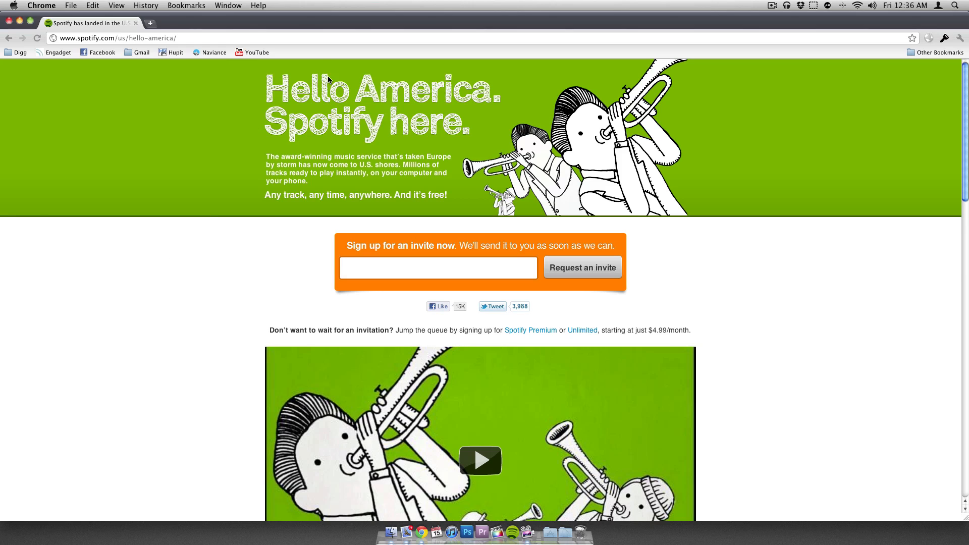
Step: Scroll down through the Spotify 'Hello America' invite page in Chrome
scroll("down", 3)
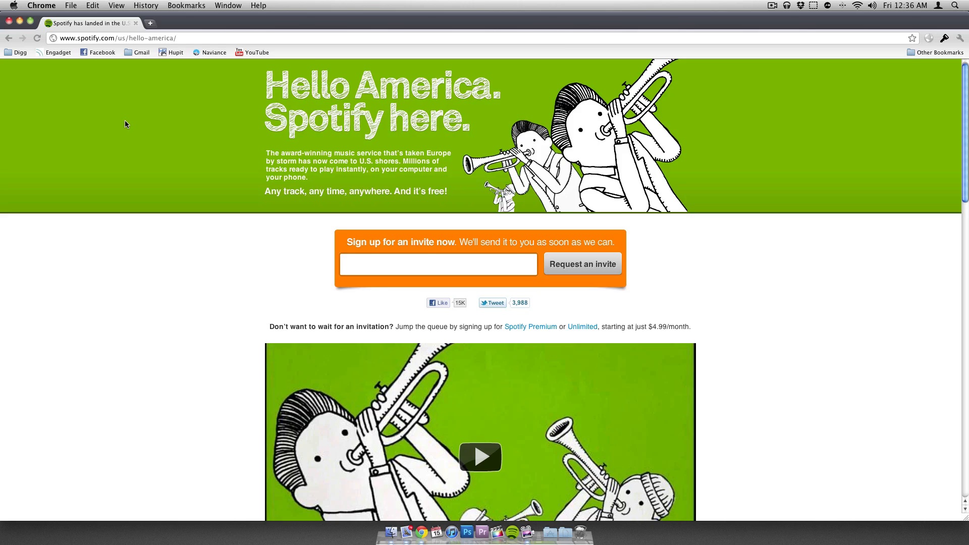
scroll("down", 3)
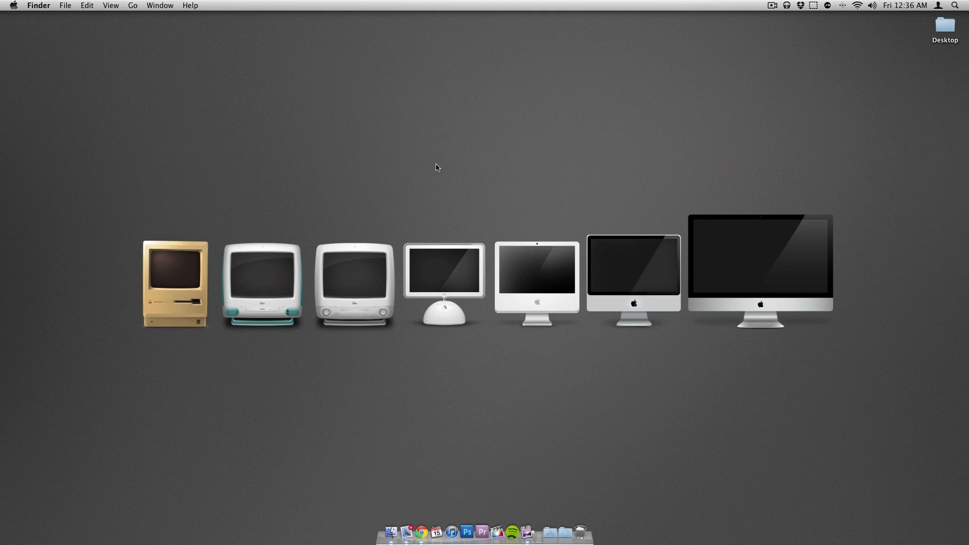
Step: Launch the Spotify desktop app from its Dock icon
left_click(421, 532)
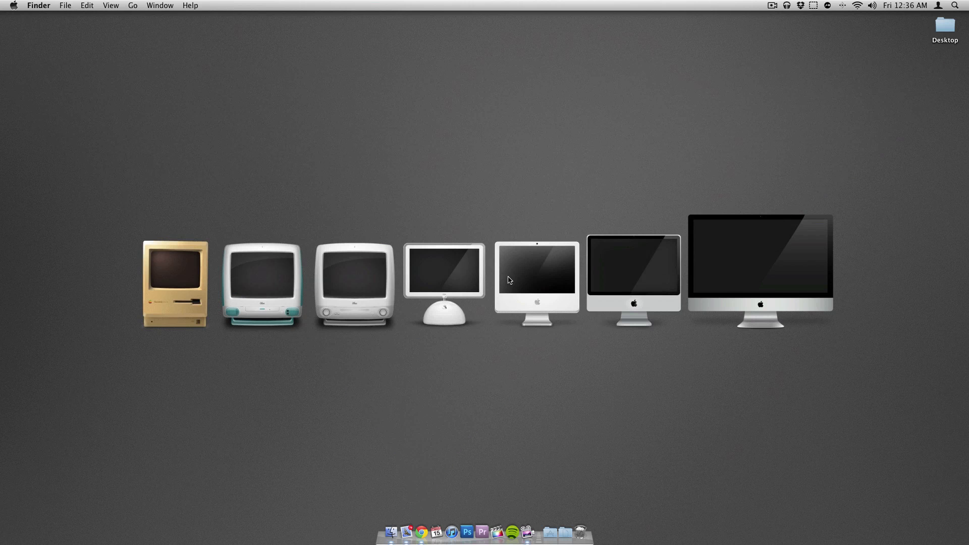
mouse_move(512, 519)
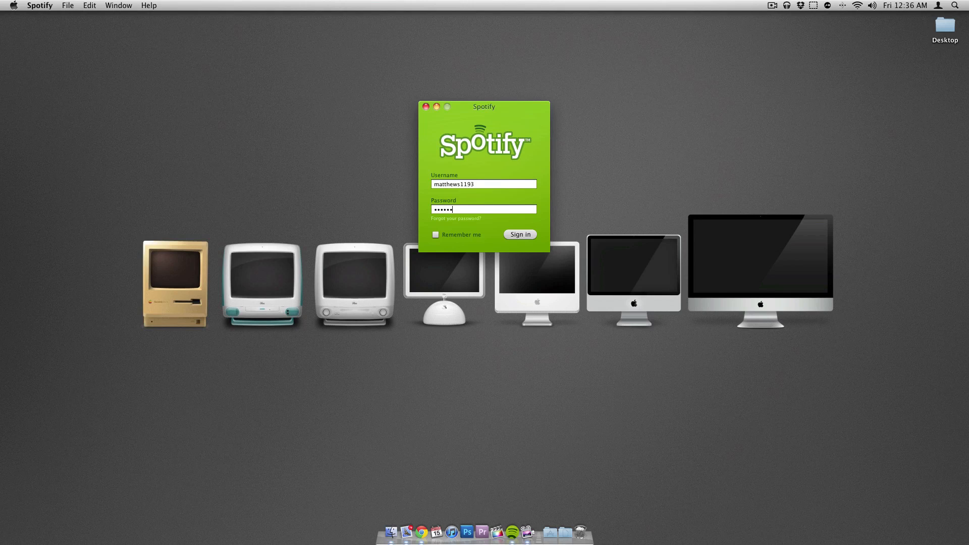
Step: Sign in to the Spotify account from the login window
left_click(520, 234)
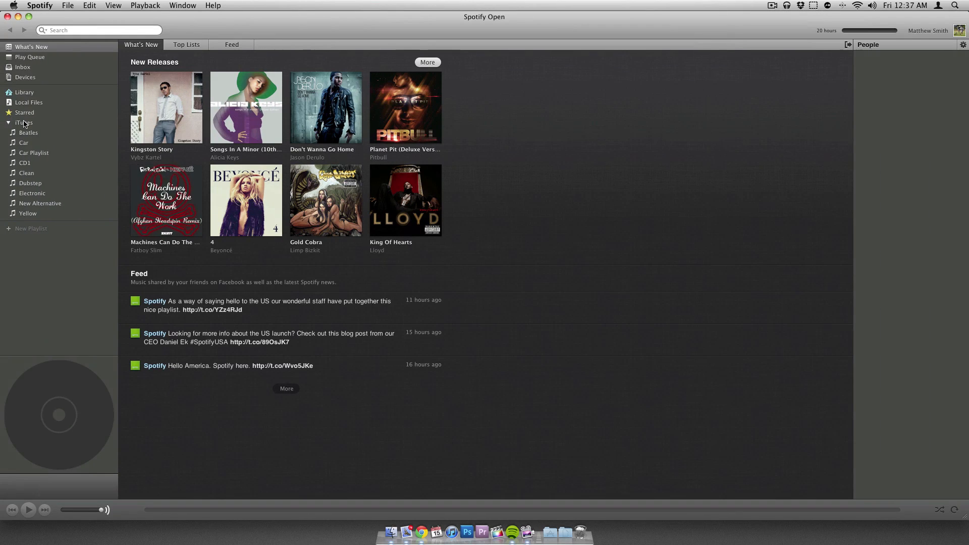
mouse_move(257, 100)
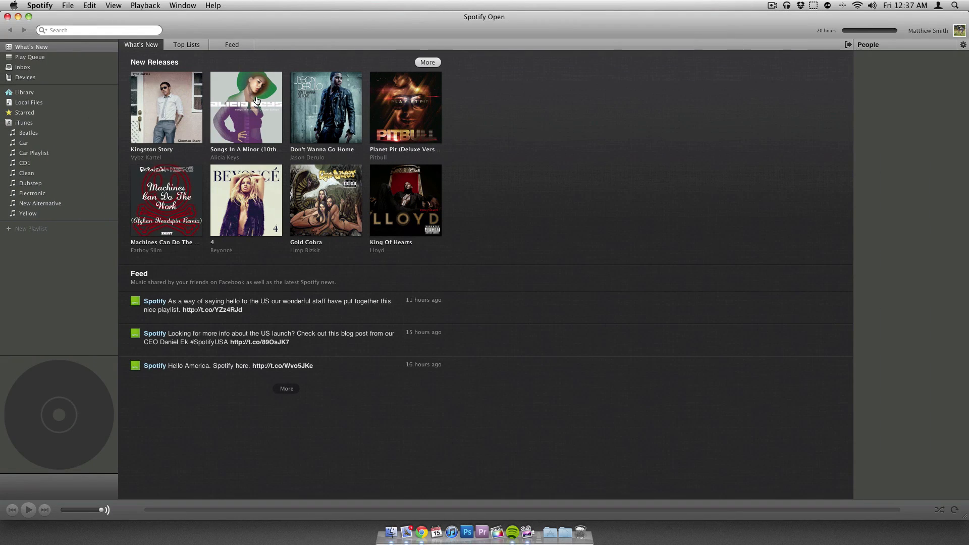
mouse_move(260, 24)
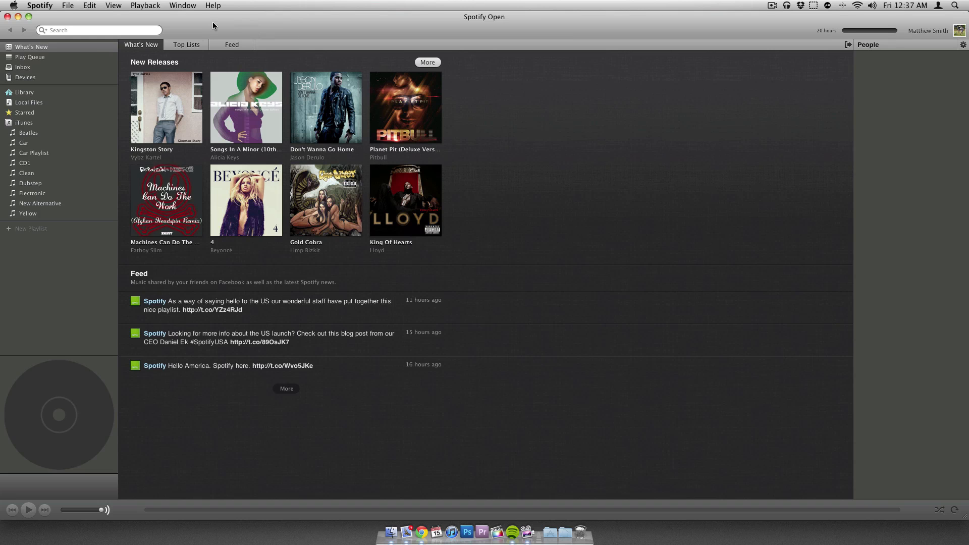
Step: Browse the Top Lists charts of tracks and albums, then switch to the Feed
left_click(186, 45)
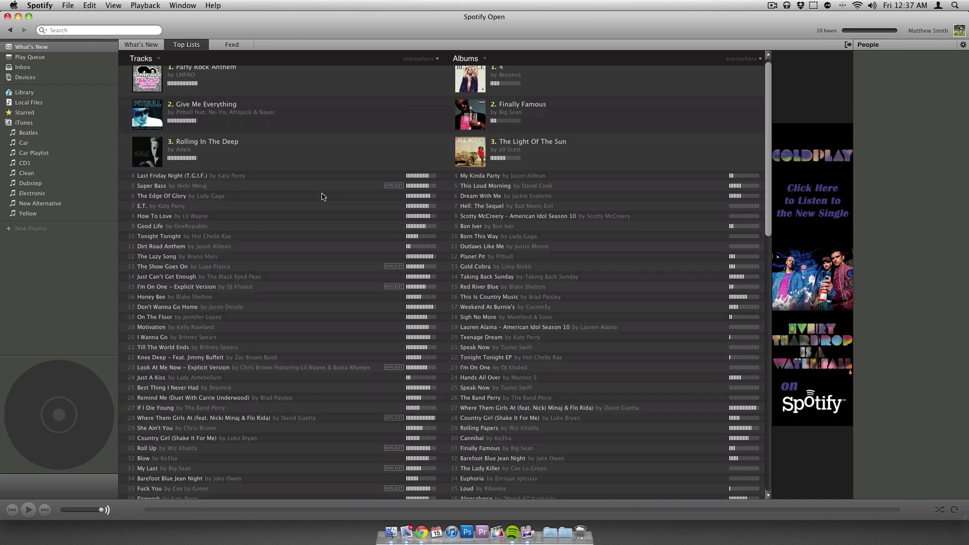
scroll("down", 3)
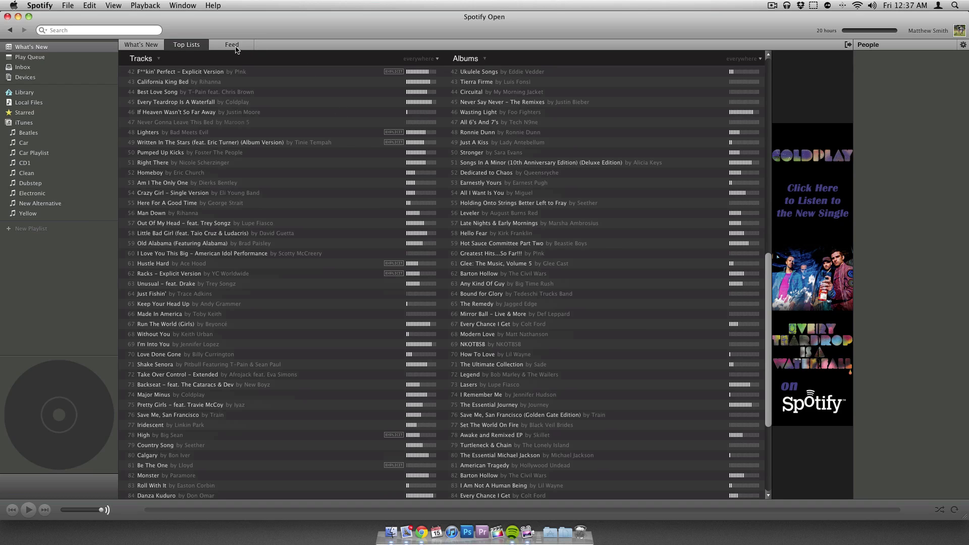
left_click(232, 44)
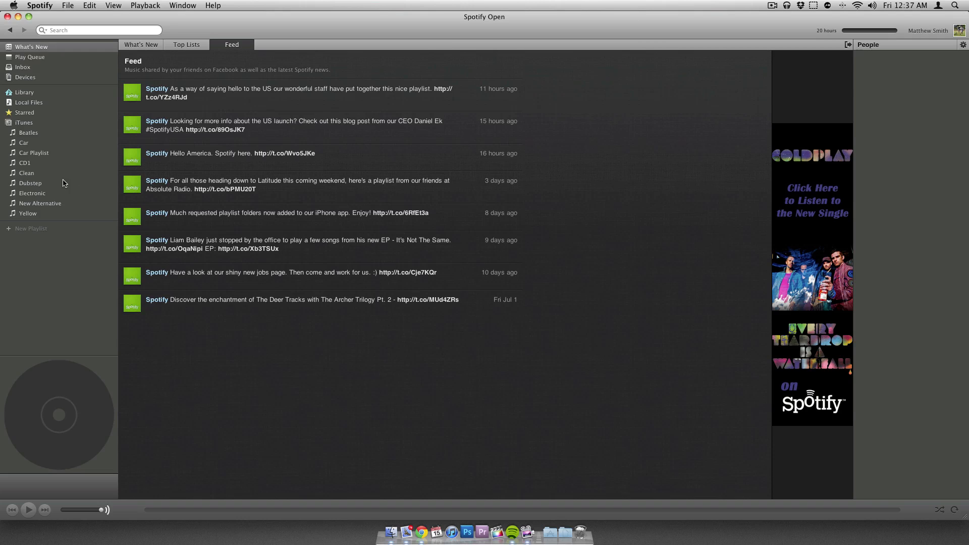
mouse_move(176, 182)
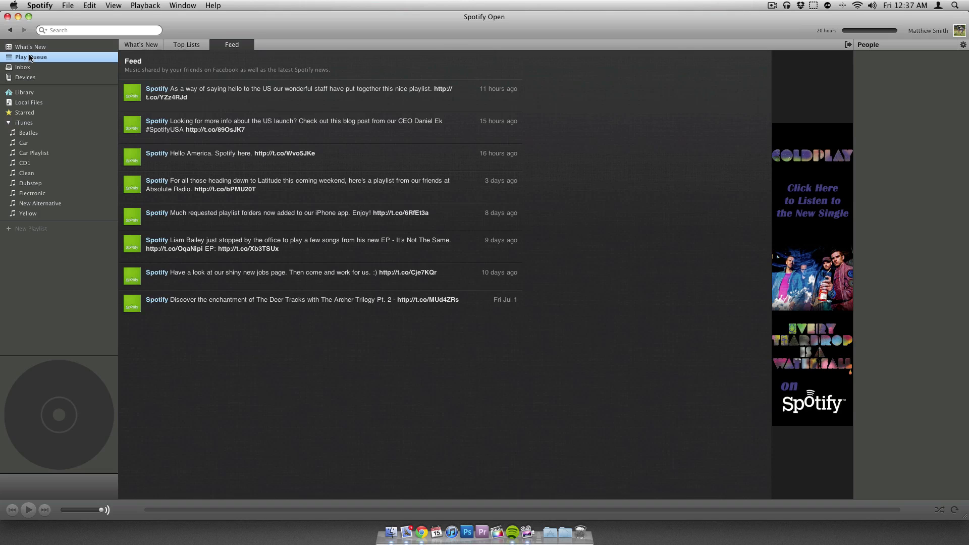
Step: Visit the empty Play Queue and Inbox, ending on the Devices sync page
left_click(30, 57)
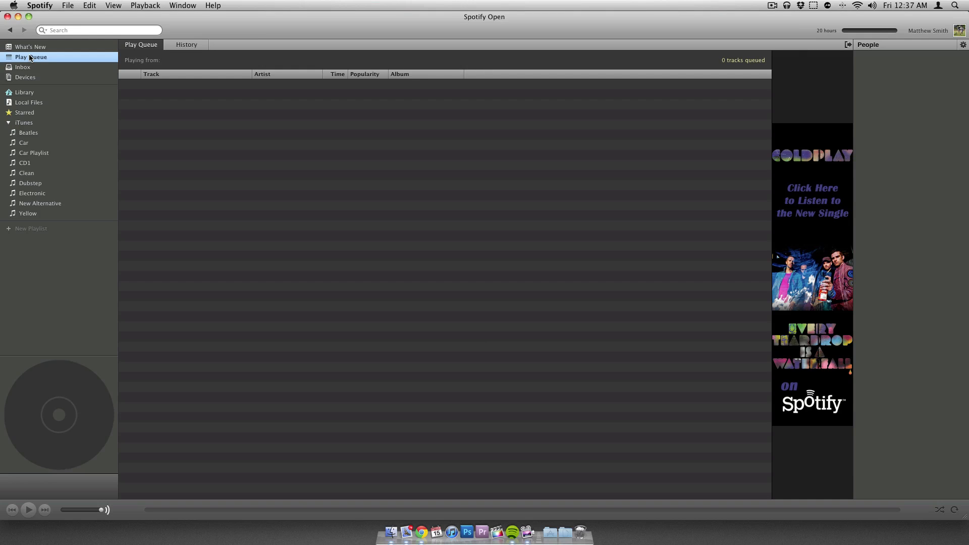
left_click(23, 66)
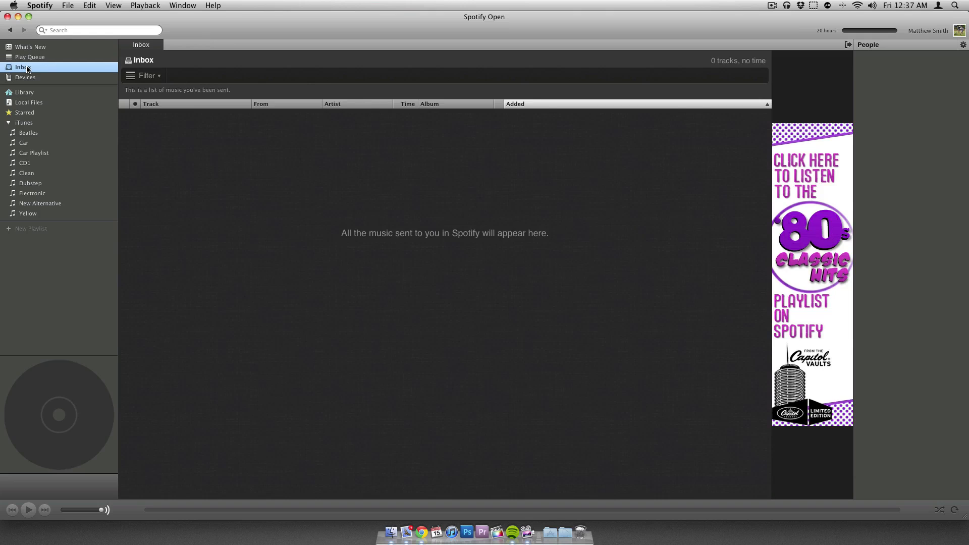
left_click(25, 77)
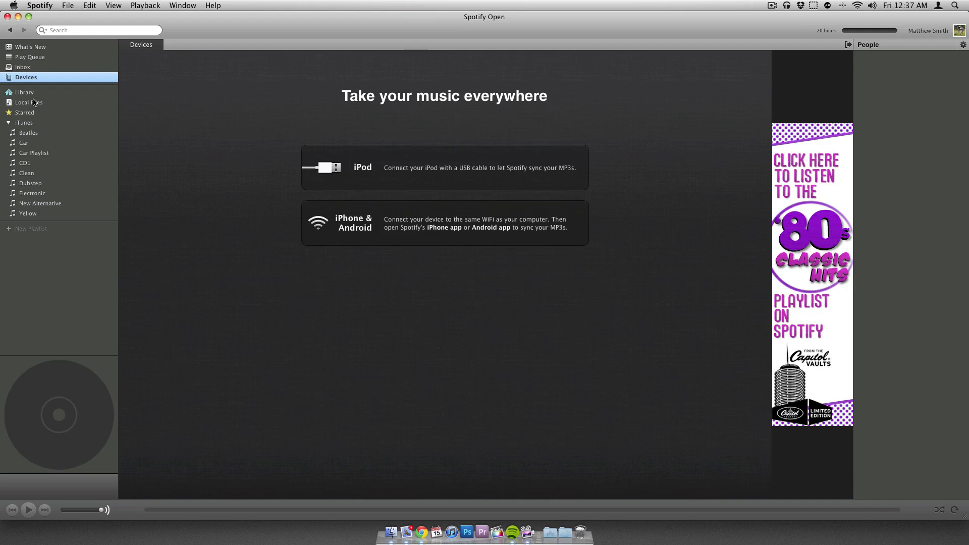
Step: Scroll through the Library's 197 tracks
left_click(25, 92)
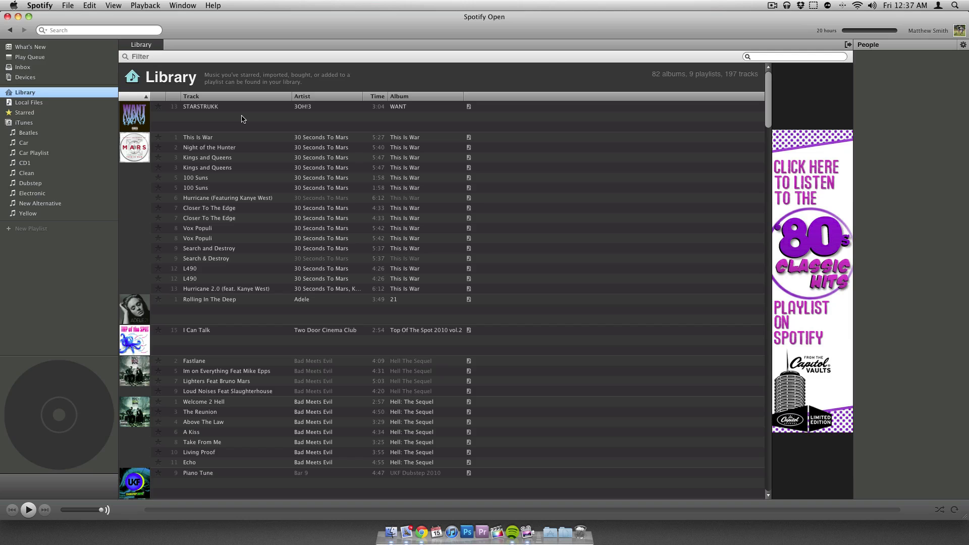
mouse_move(292, 152)
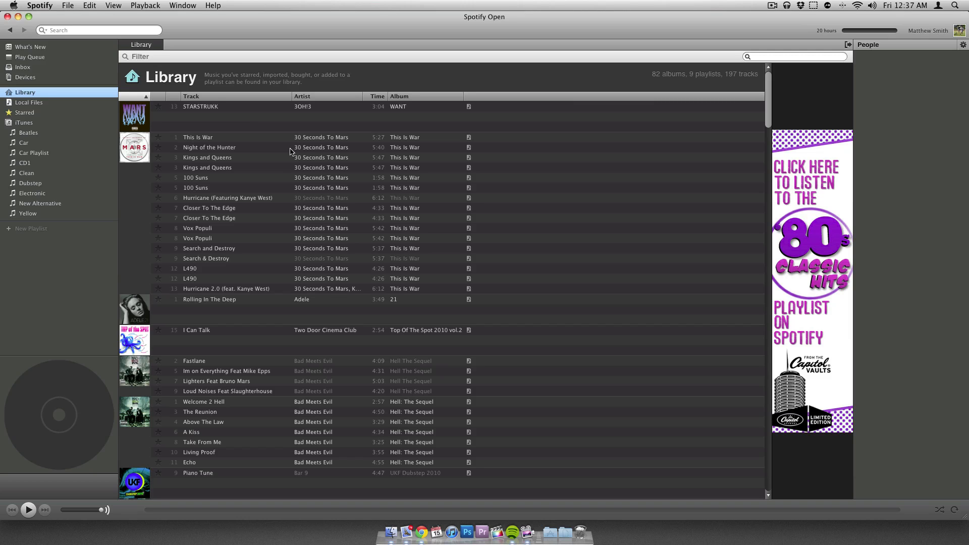
scroll("down", 3)
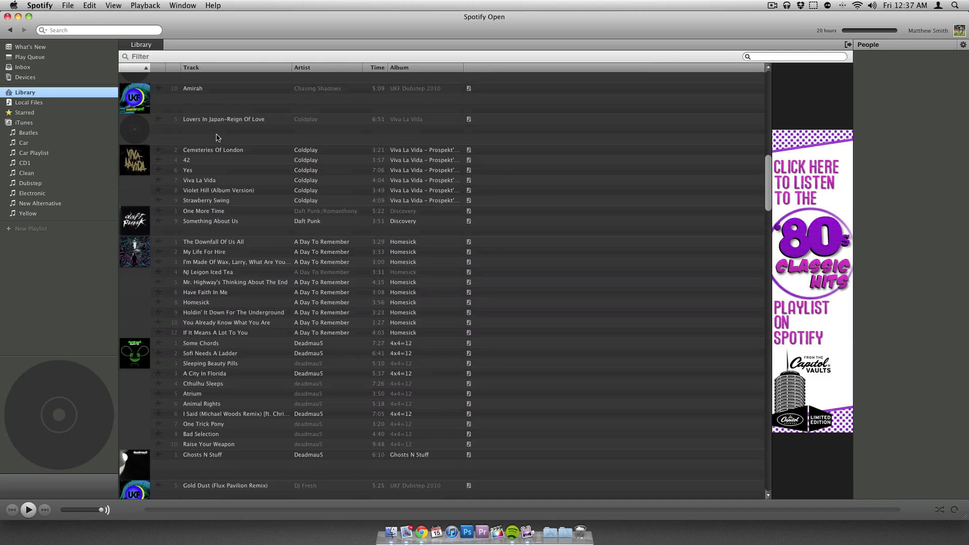
scroll("down", 3)
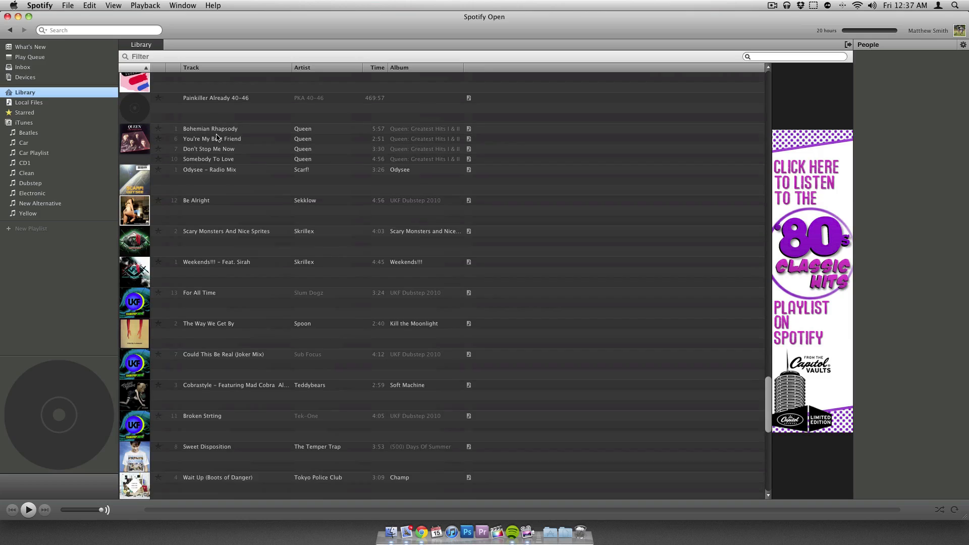
scroll("down", 3)
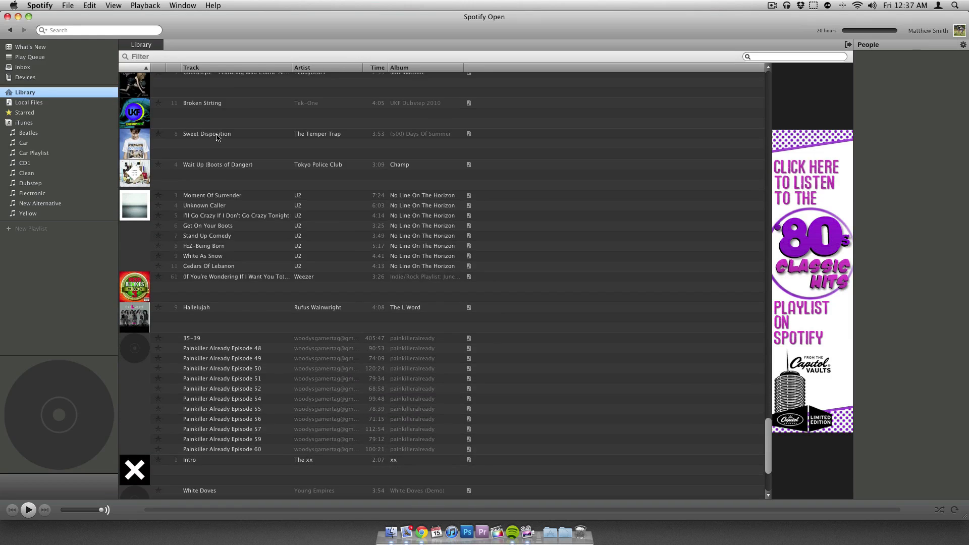
scroll("down", 3)
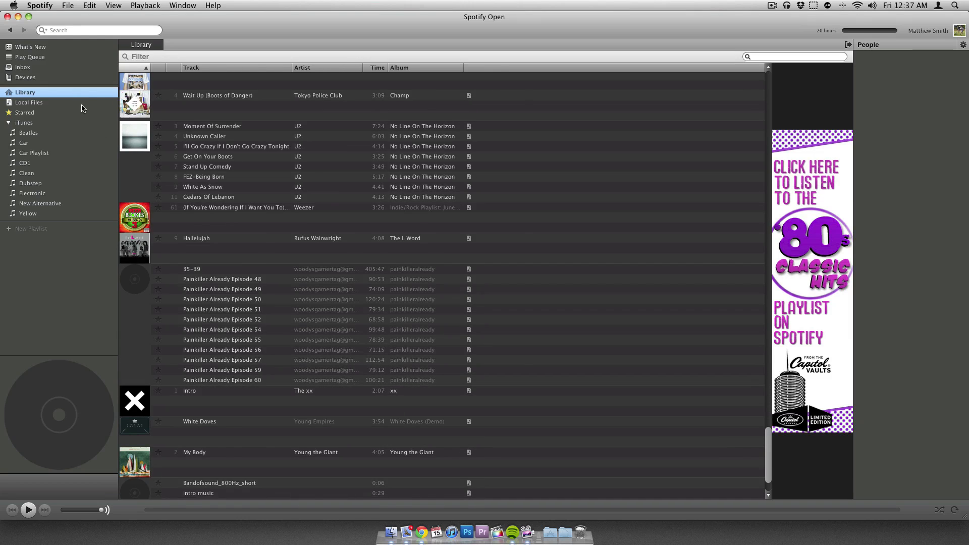
Step: View the empty Starred list and iTunes tracks, then return to the Library
left_click(25, 113)
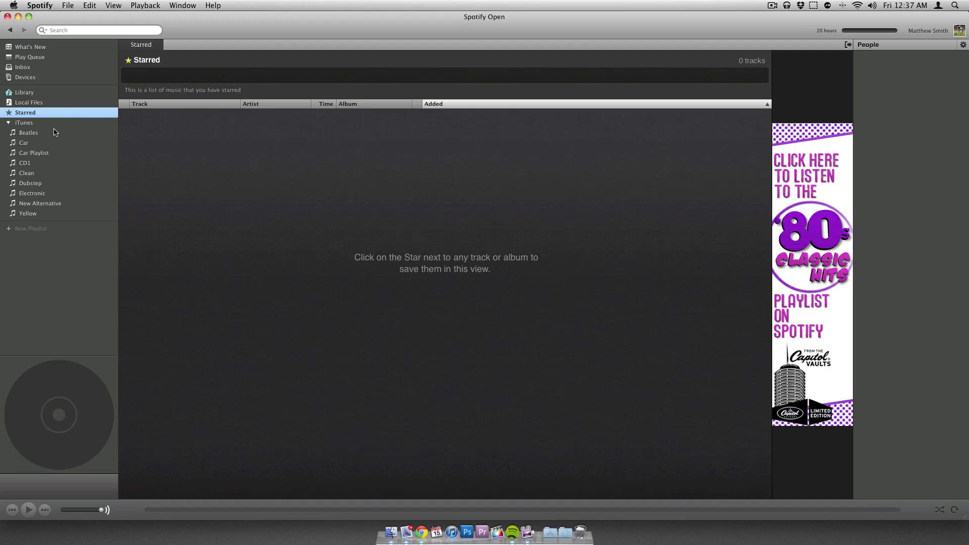
left_click(24, 123)
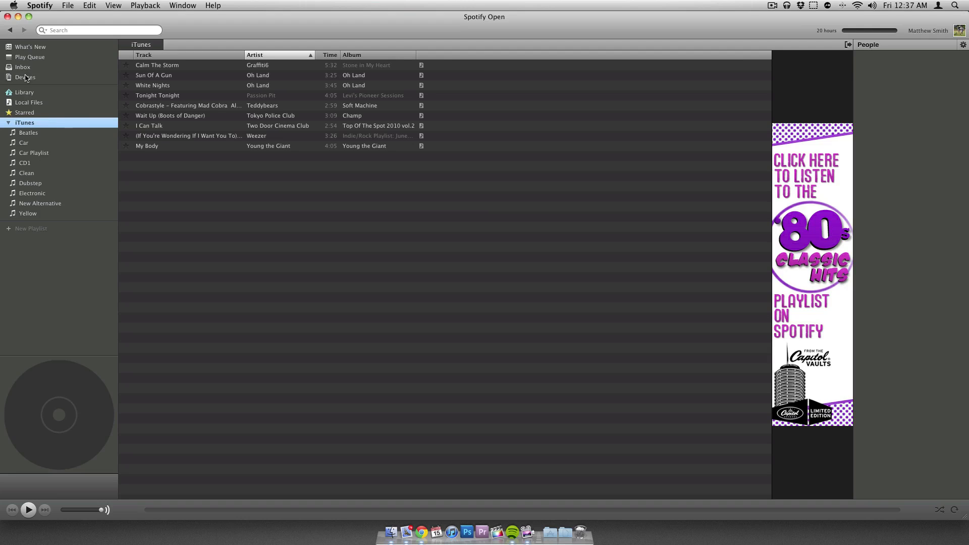
left_click(24, 92)
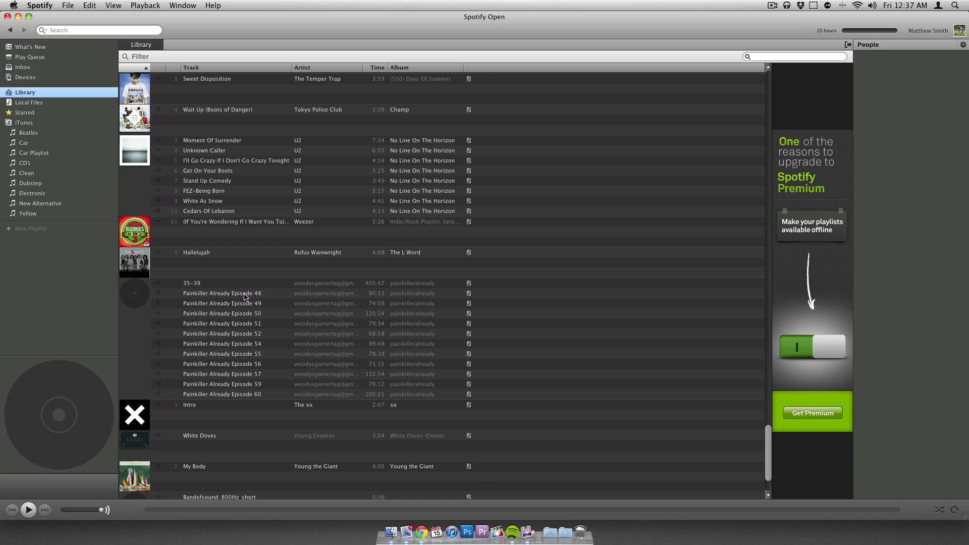
Step: Play Painkiller Already Episode 48 from the Library, then pause it at four seconds
left_click(223, 293)
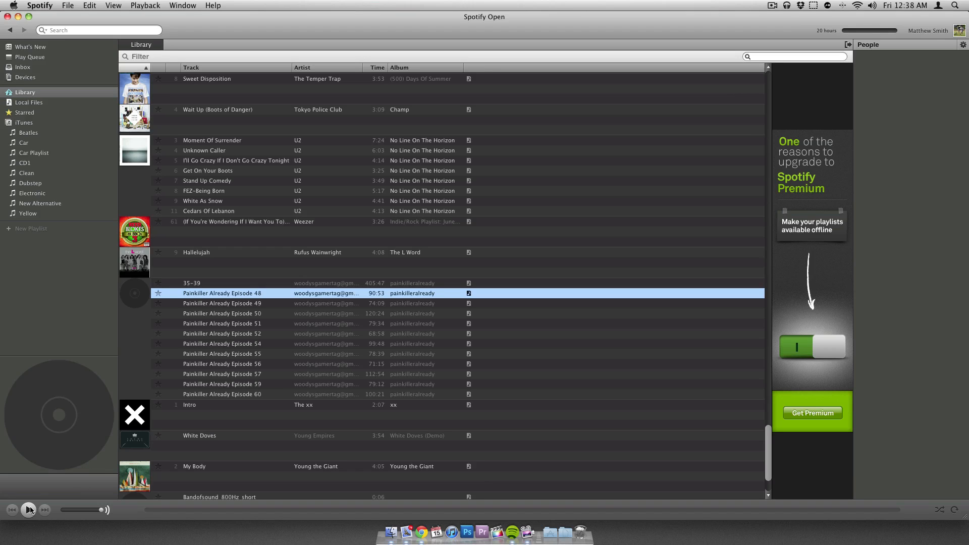
double_click(221, 293)
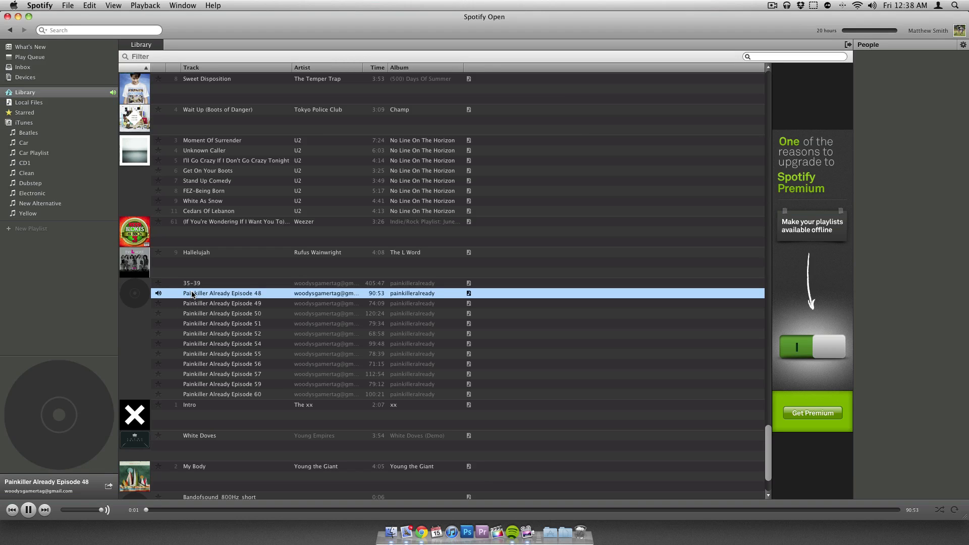
left_click(27, 510)
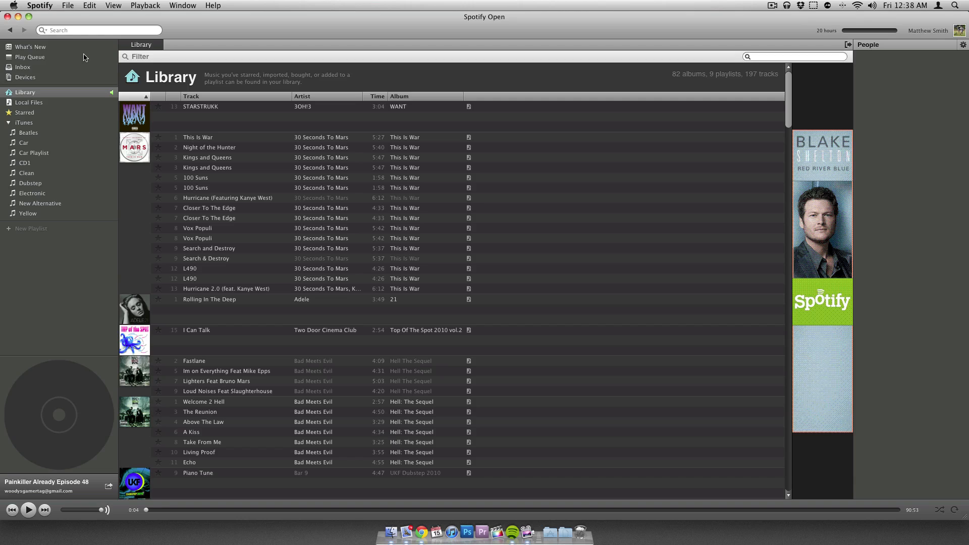
Step: Return to What's New, showing the Top Lists of tracks and albums
left_click(29, 57)
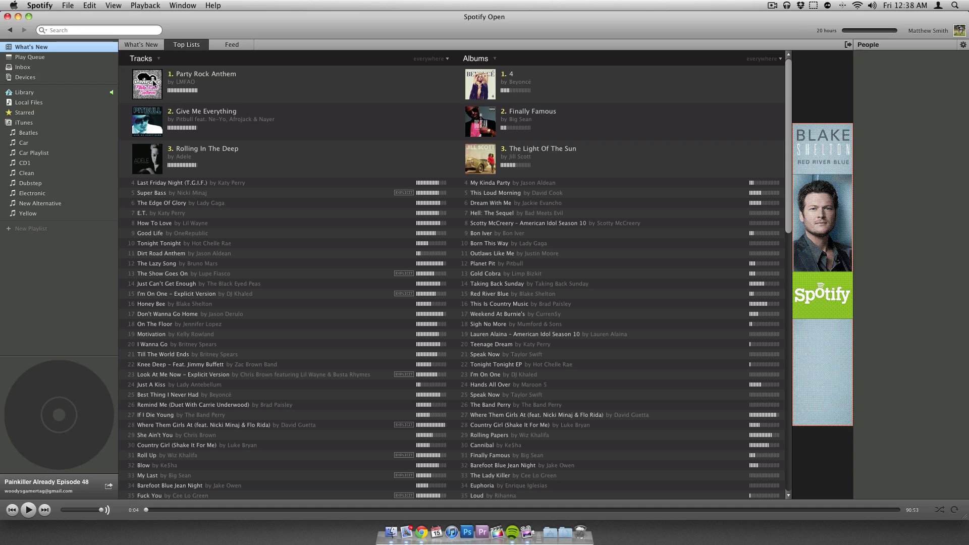
mouse_move(148, 166)
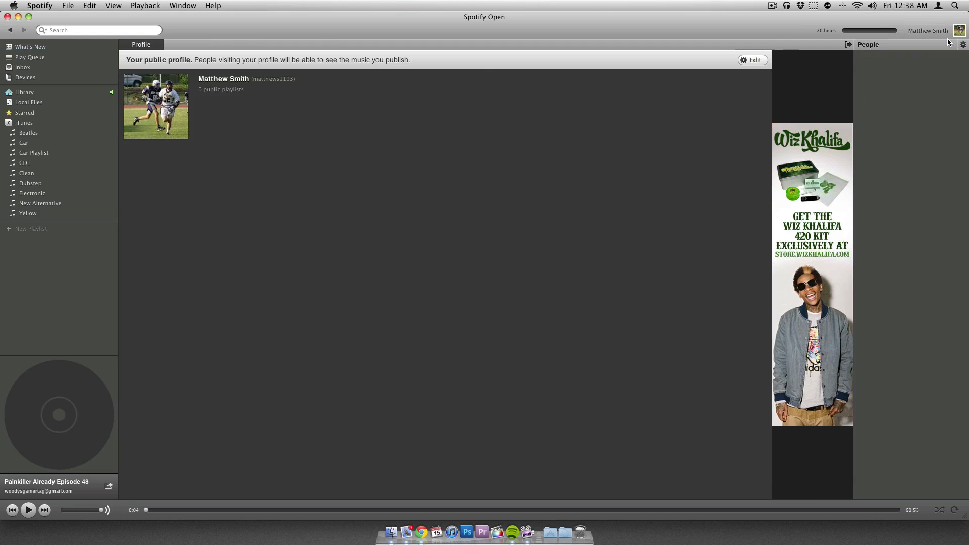
mouse_move(208, 79)
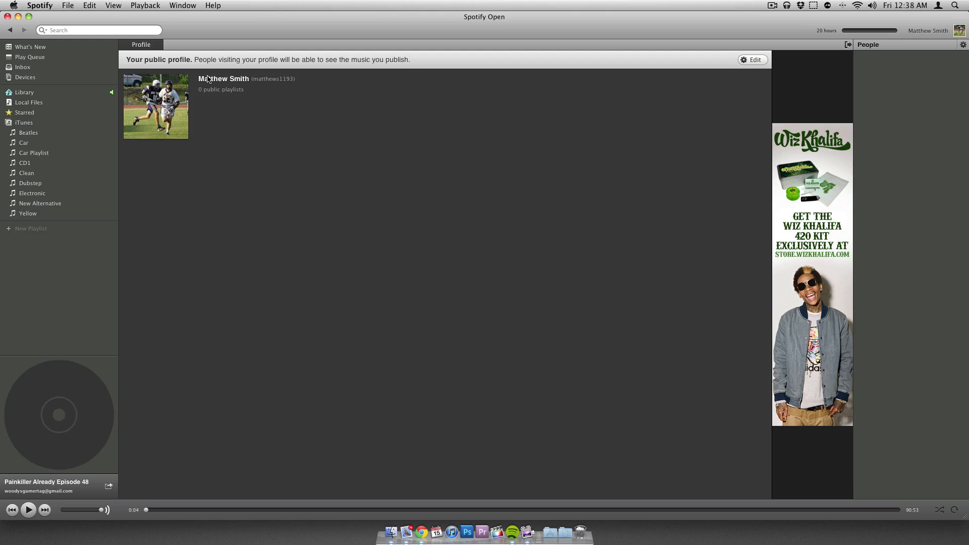
Step: Preview the profile's publishing options, cancel without changes, and open the account menu
left_click(752, 59)
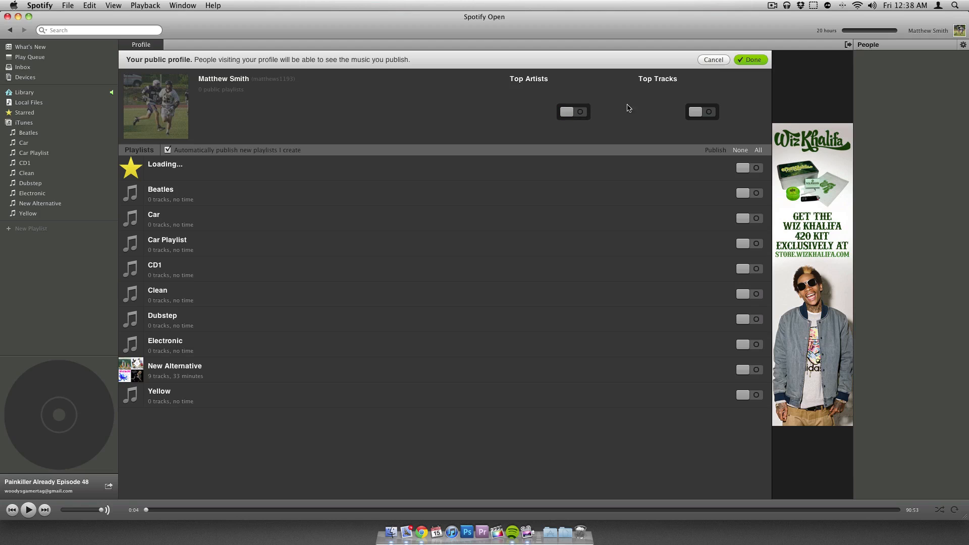
mouse_move(637, 7)
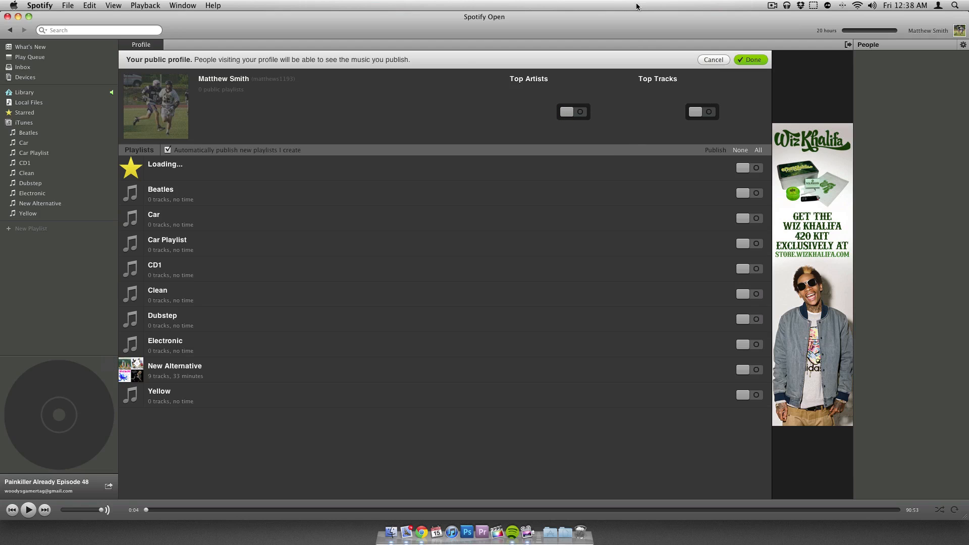
left_click(751, 59)
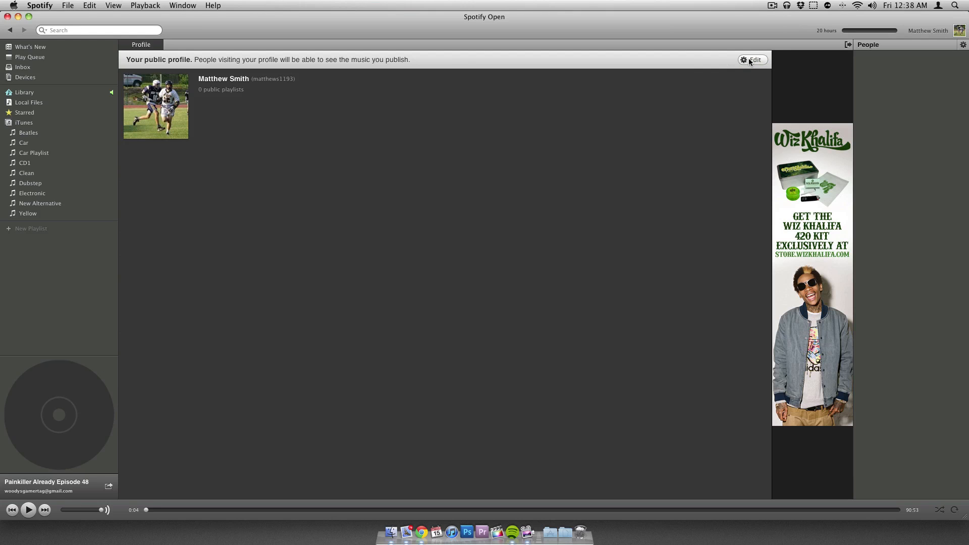
left_click(928, 31)
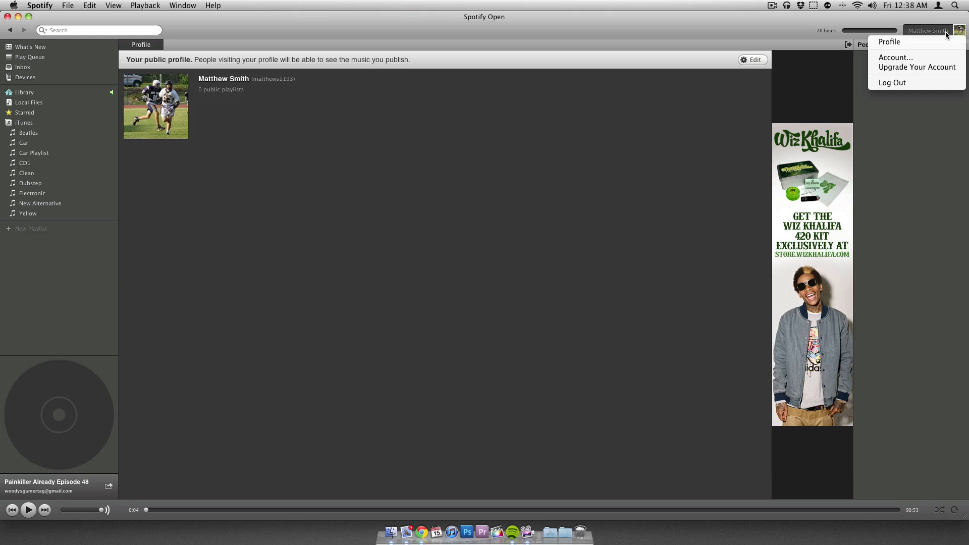
Step: Choose Upgrade Your Account to view the premium upgrade page in Chrome, then return to Spotify
left_click(917, 66)
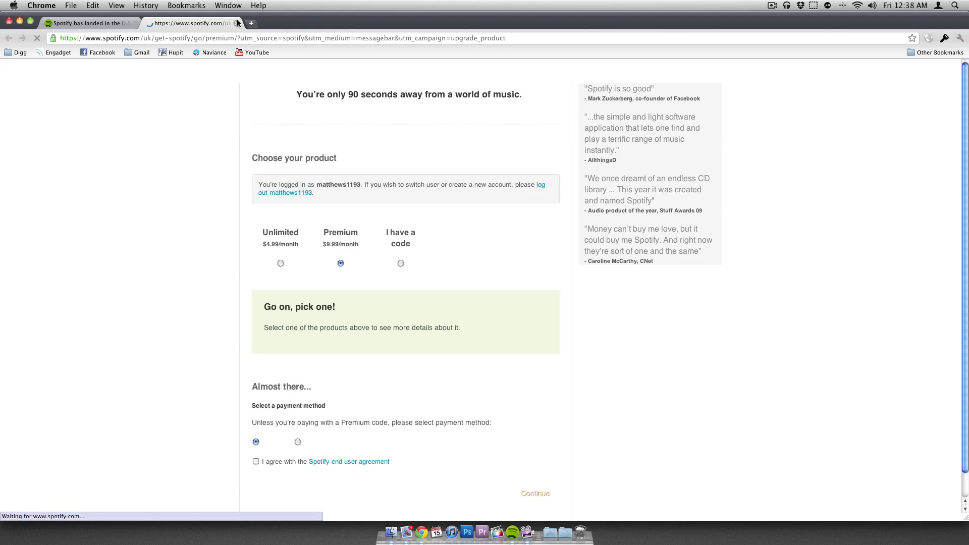
left_click(136, 22)
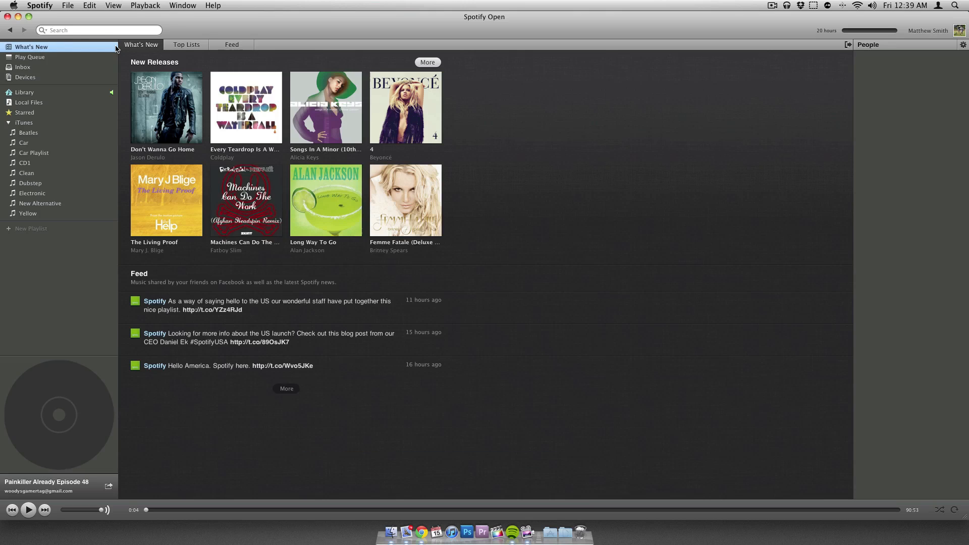
mouse_move(152, 171)
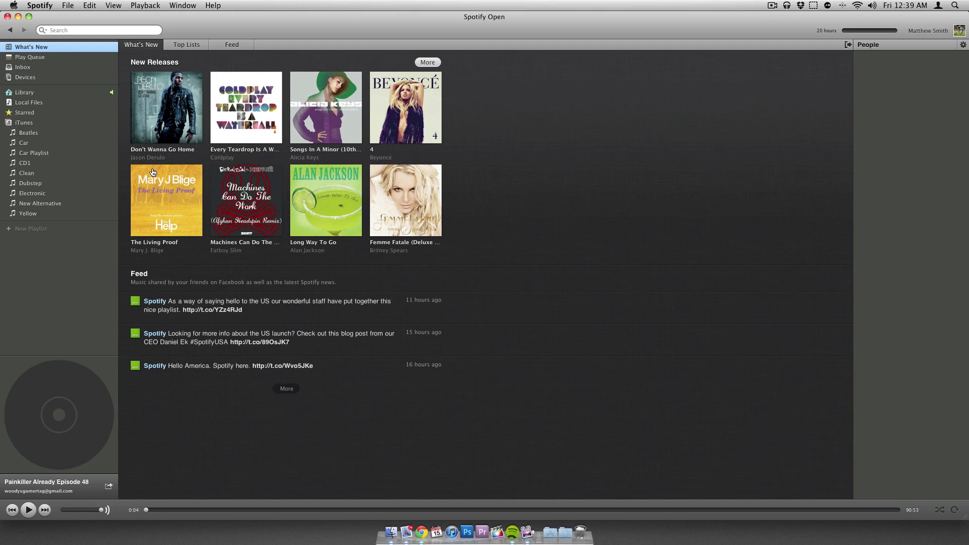
mouse_move(106, 48)
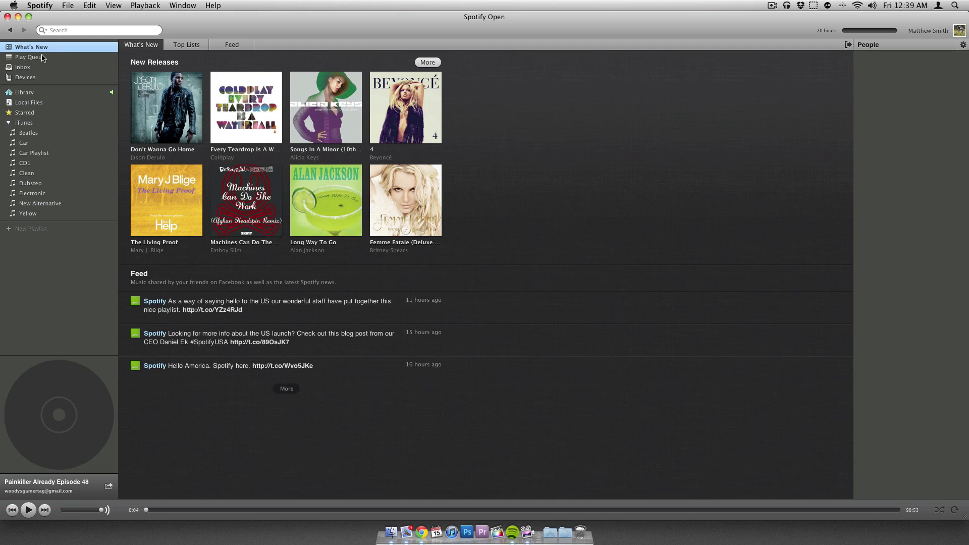
Step: Cycle through Top Lists charts and the Feed, finishing on What's New releases
left_click(187, 44)
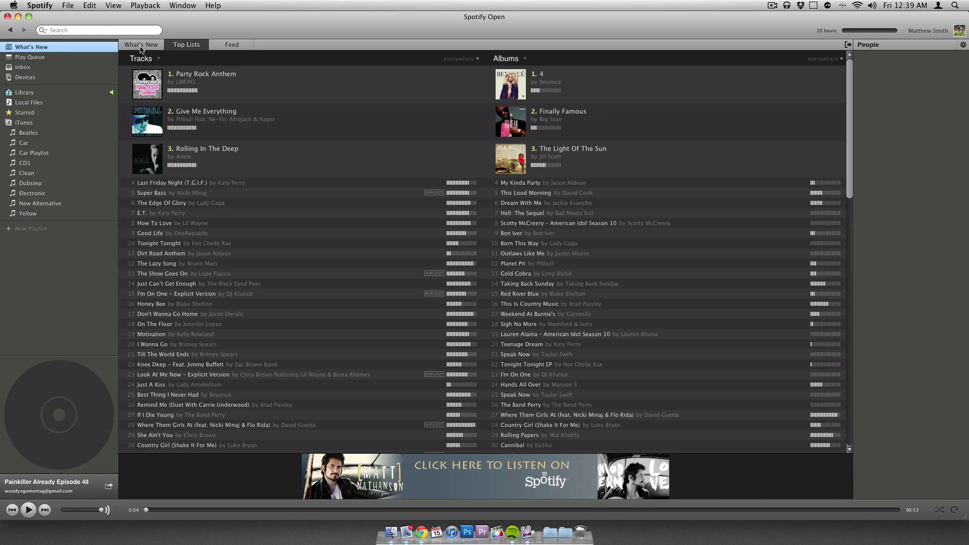
left_click(232, 44)
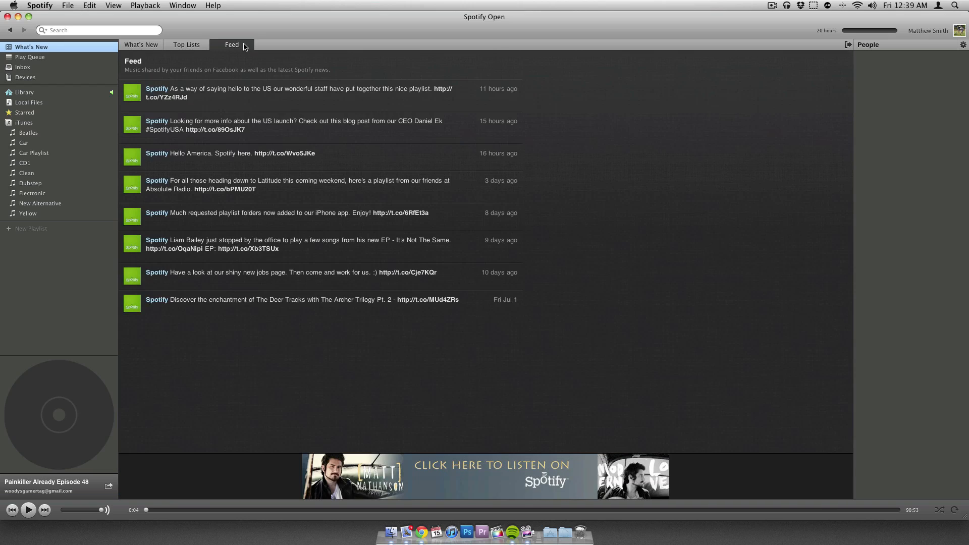
left_click(140, 45)
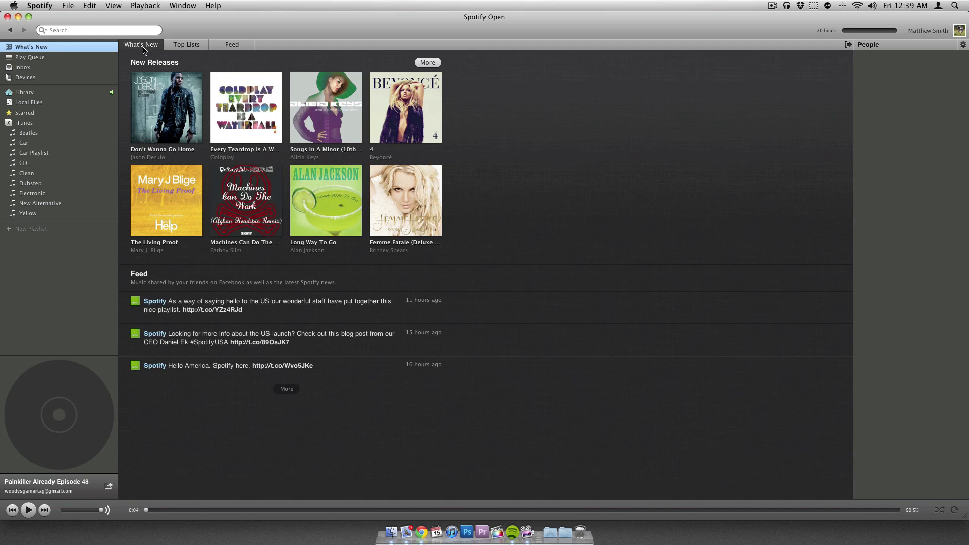
mouse_move(176, 51)
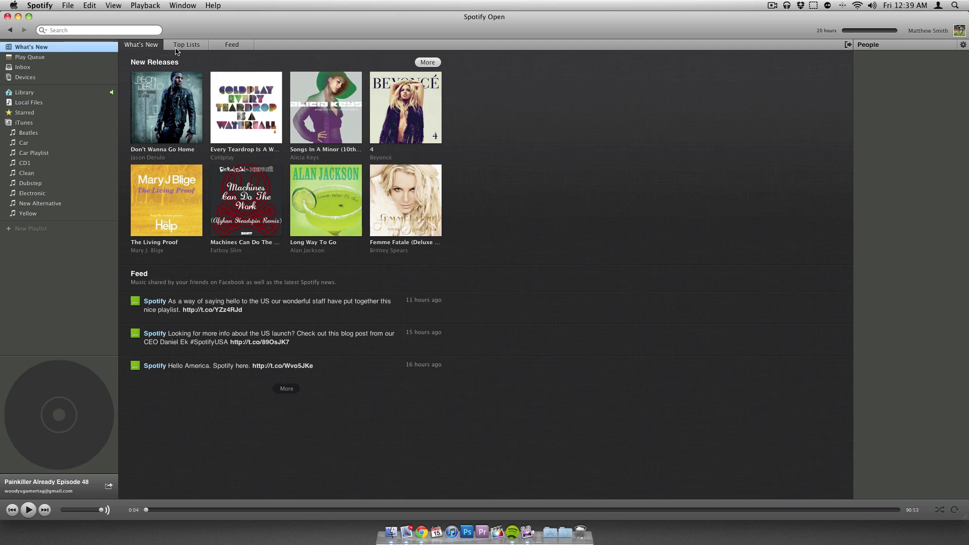
left_click(232, 45)
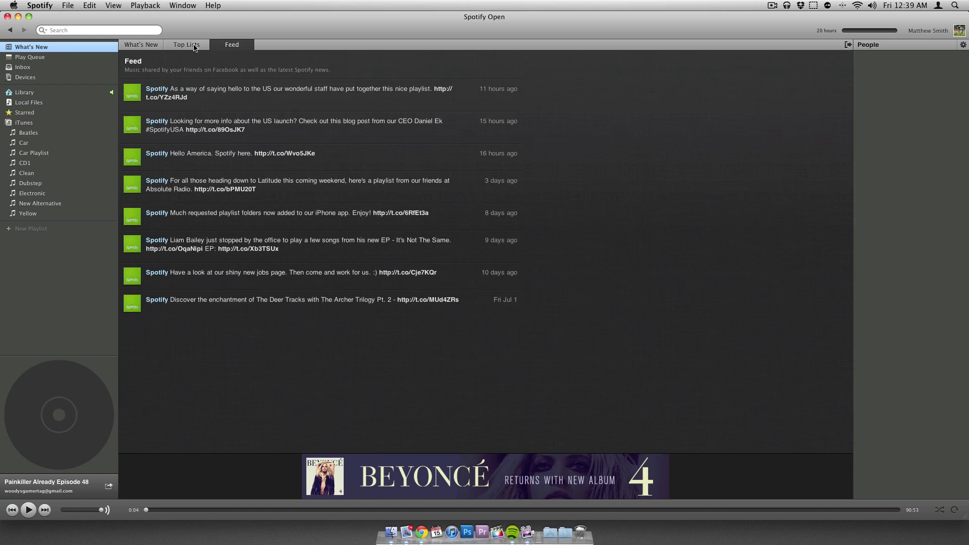
left_click(141, 45)
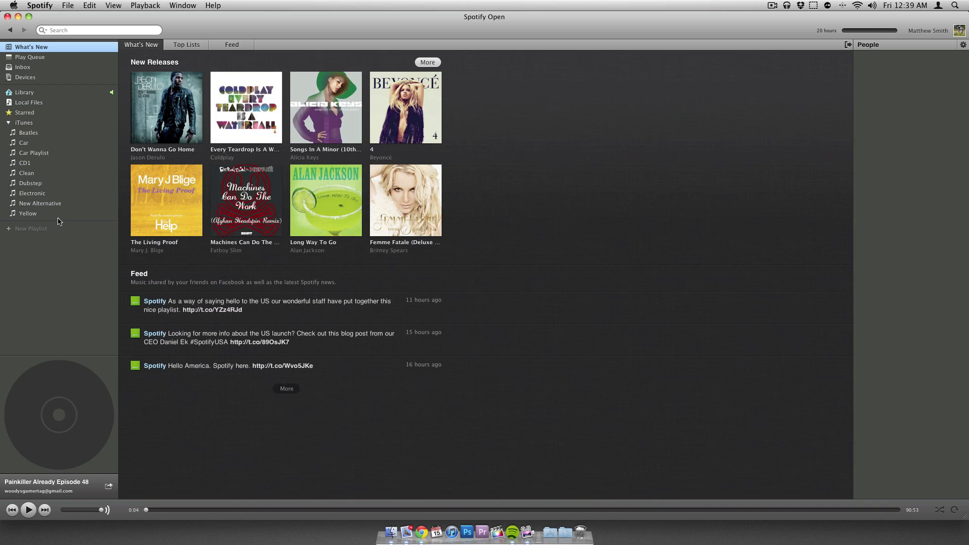